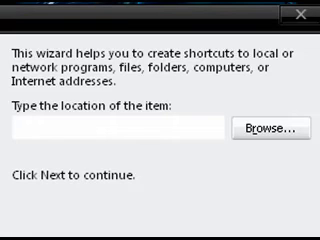
# Enter taskmgr.exe as the shortcut's item location
pyautogui.write('t')
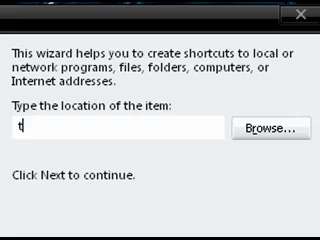
pyautogui.write('askm')
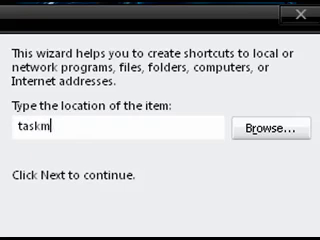
pyautogui.write('gr')
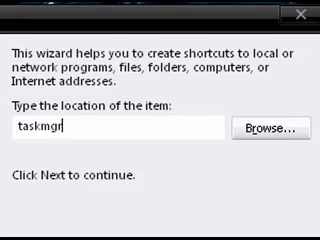
pyautogui.write('.e')
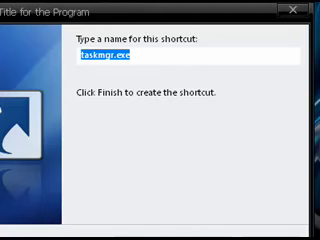
# Name the shortcut 'Task Manager' to finish creating it on the desktop
pyautogui.write('Task Man')
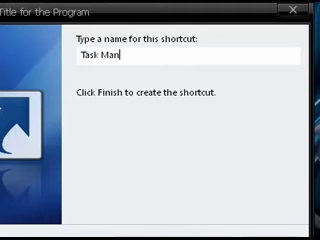
pyautogui.write('ager')
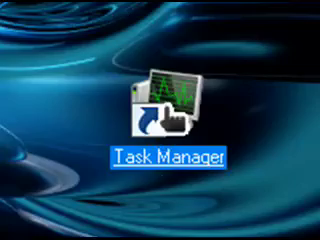
# Launch Task Manager from the desktop shortcut and show its Options menu settings
pyautogui.doubleClick(165, 110)
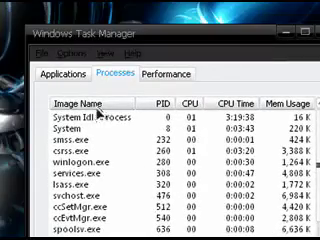
pyautogui.click(78, 51)
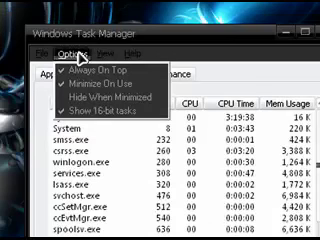